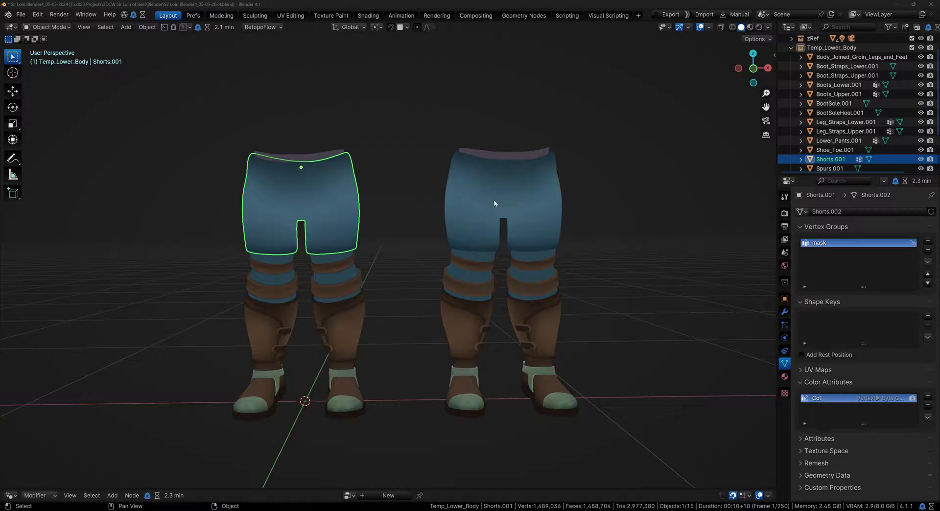
mouse_move(144, 112)
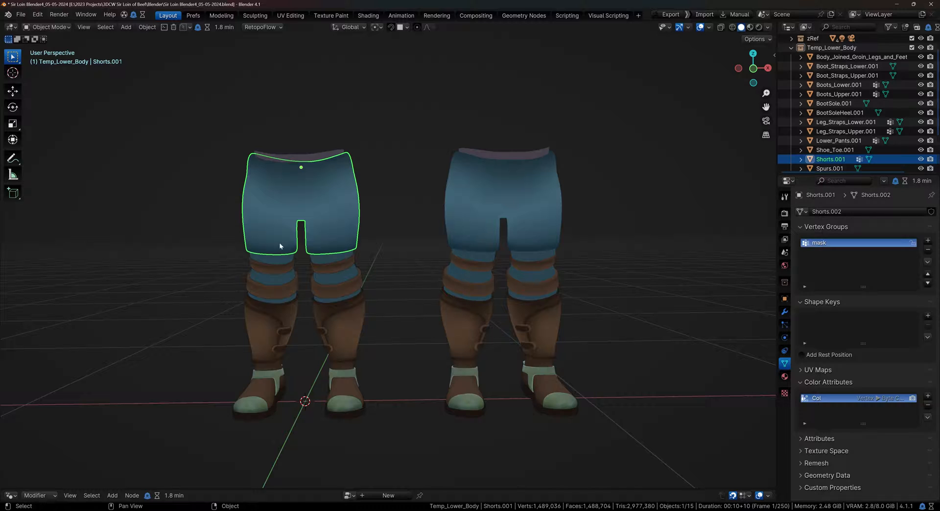
Select Boot_Straps_Upper.001 to see its Col color attribute stored per face corner.
click(846, 131)
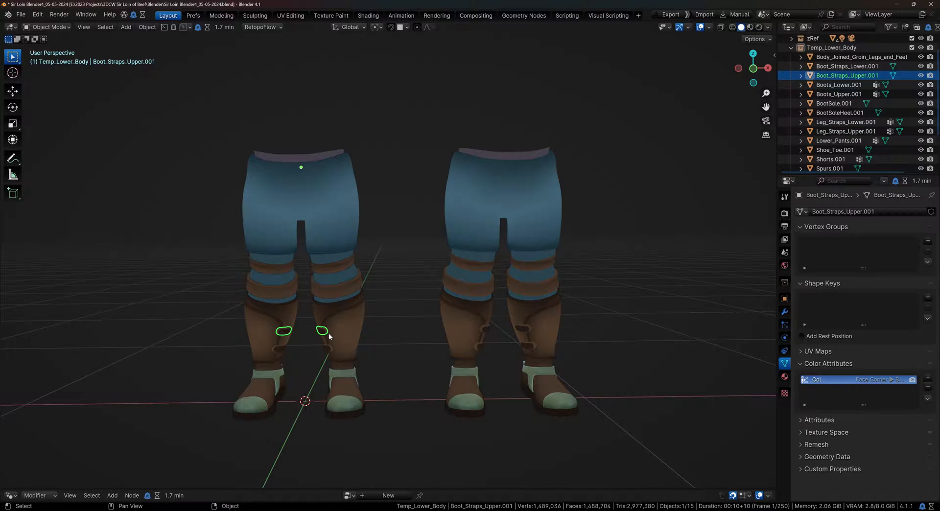
Select a part of the duplicated copy to inspect the joined mesh's colliding Col attributes.
click(840, 94)
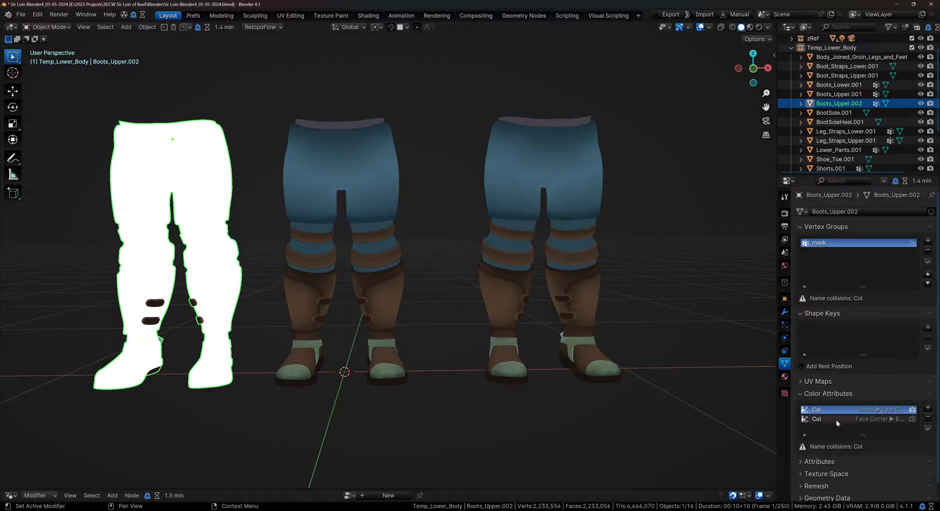
mouse_move(816, 426)
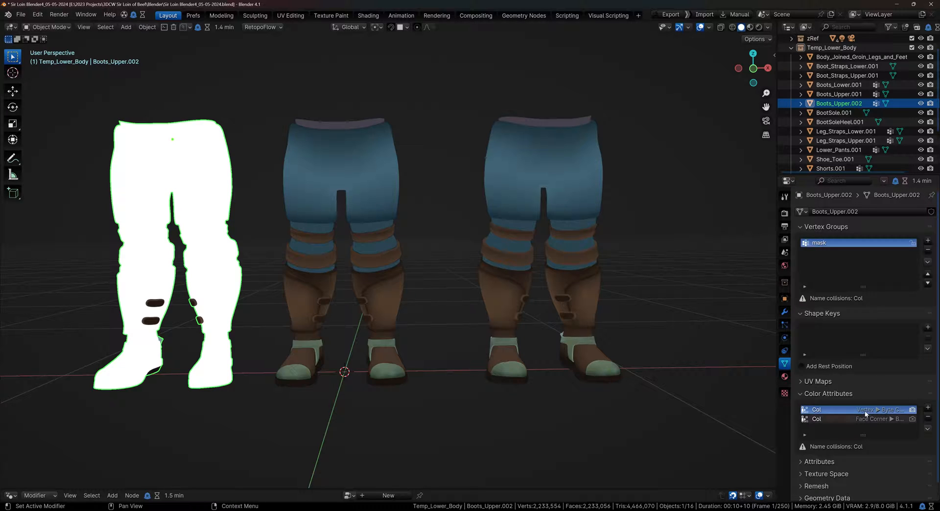
mouse_move(871, 419)
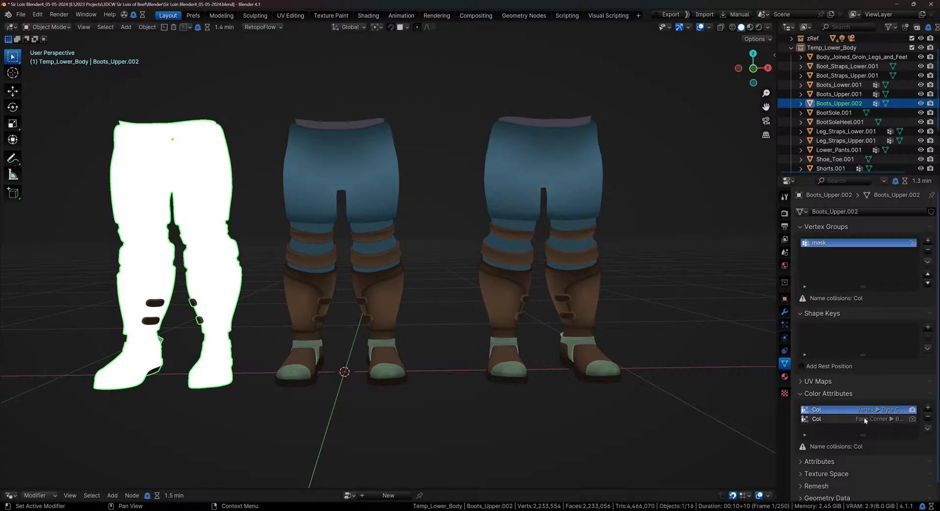
mouse_move(864, 409)
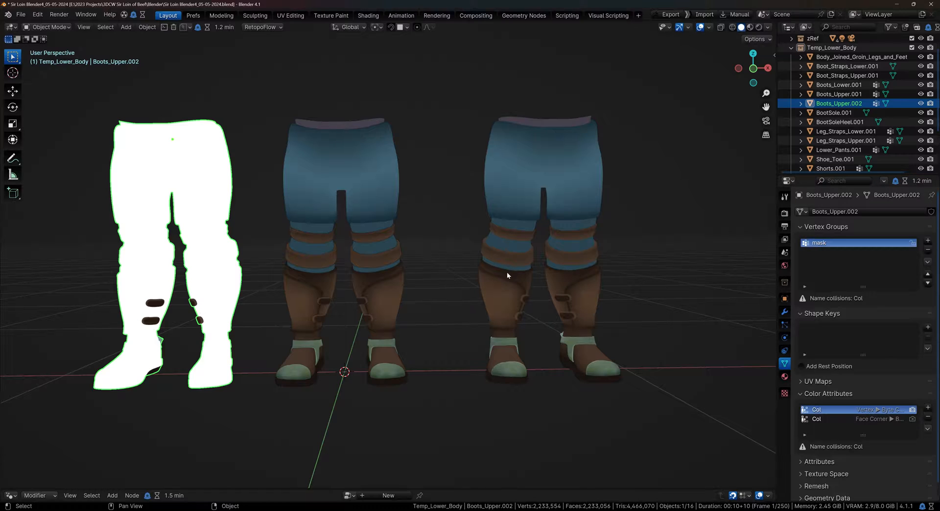
mouse_move(494, 200)
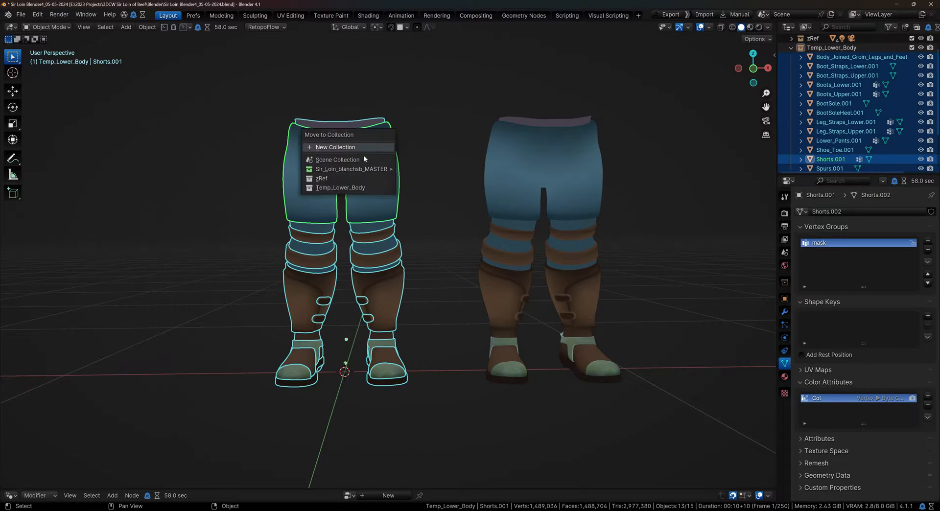
mouse_move(340, 188)
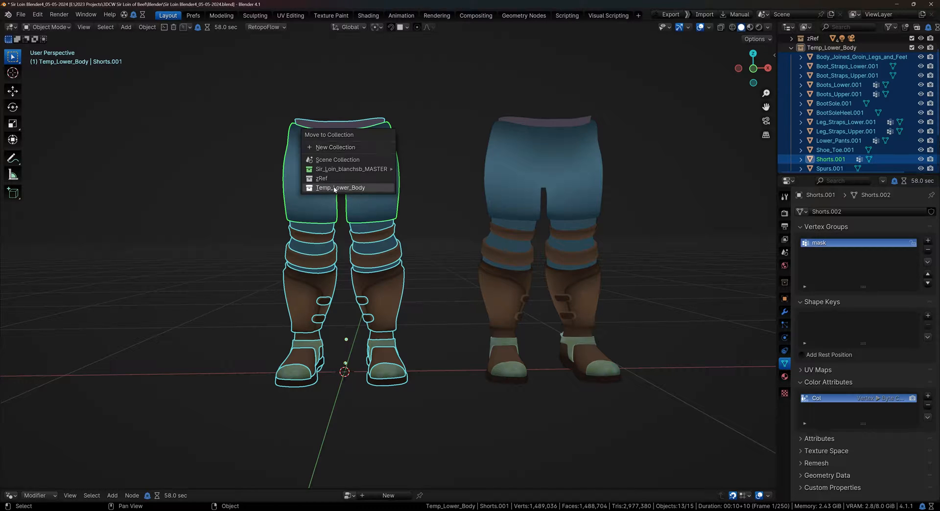
Move the selected boot and trouser parts into the Temp_Lower_Body collection.
click(341, 188)
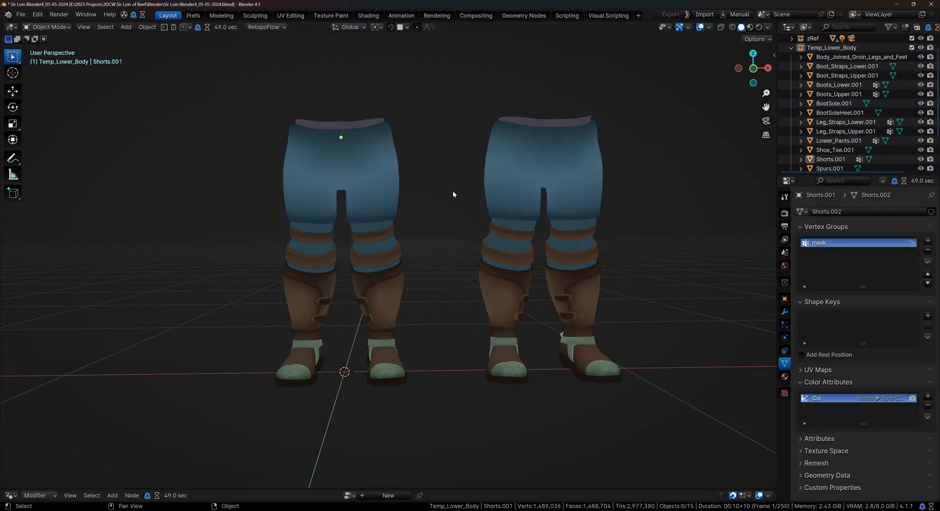
Add a plane and give it a Geometry Nodes modifier with a new node tree.
click(126, 27)
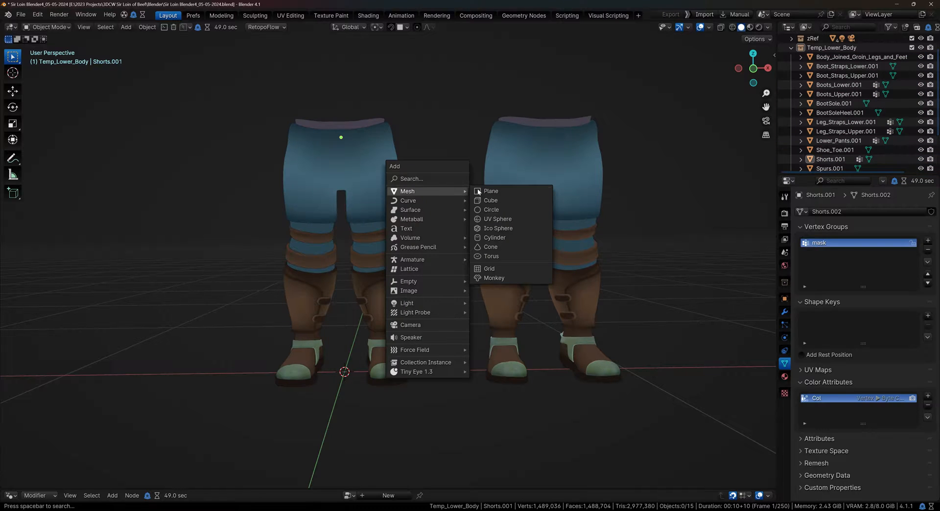
click(491, 190)
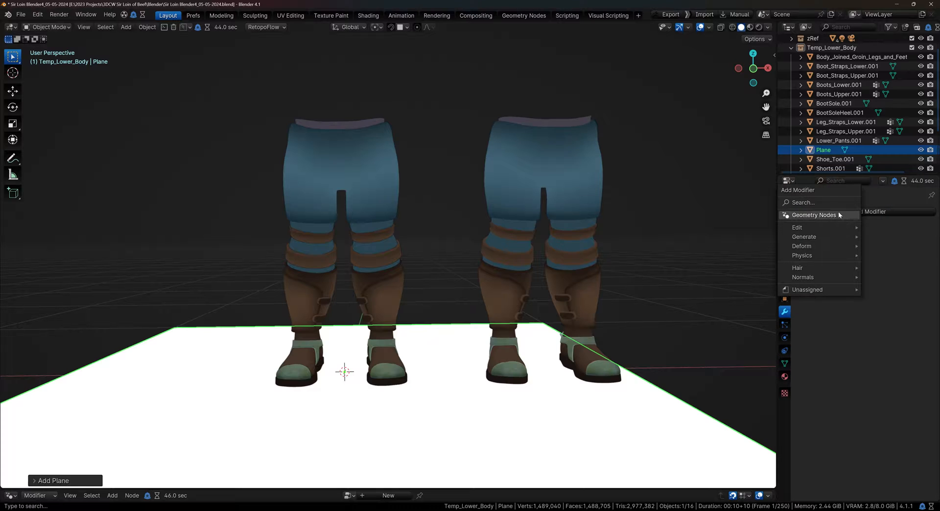
click(814, 215)
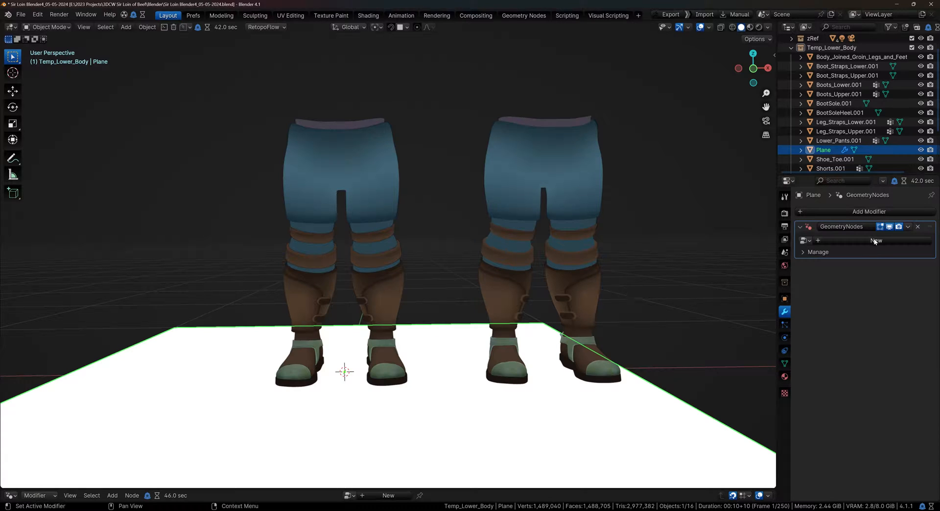
click(876, 240)
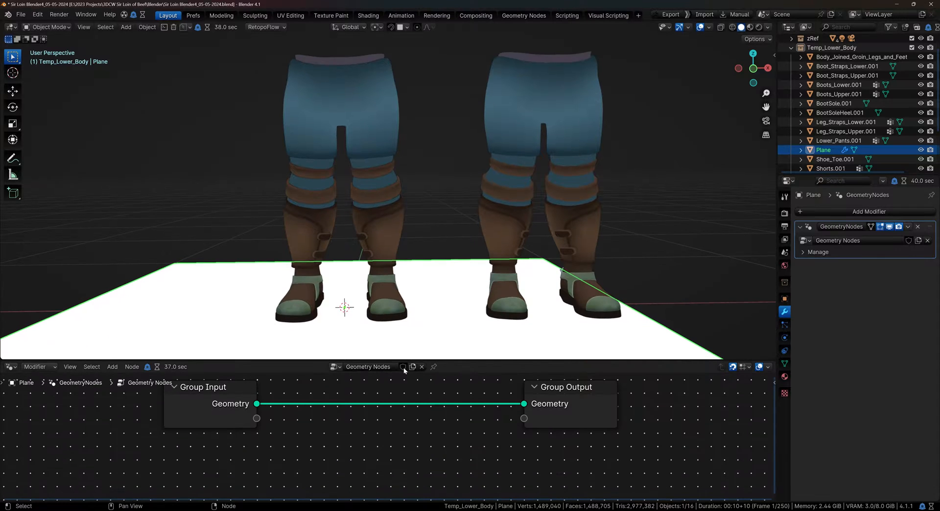
Add a Collection Info node reading the Temp_Lower_Body collection.
click(11, 366)
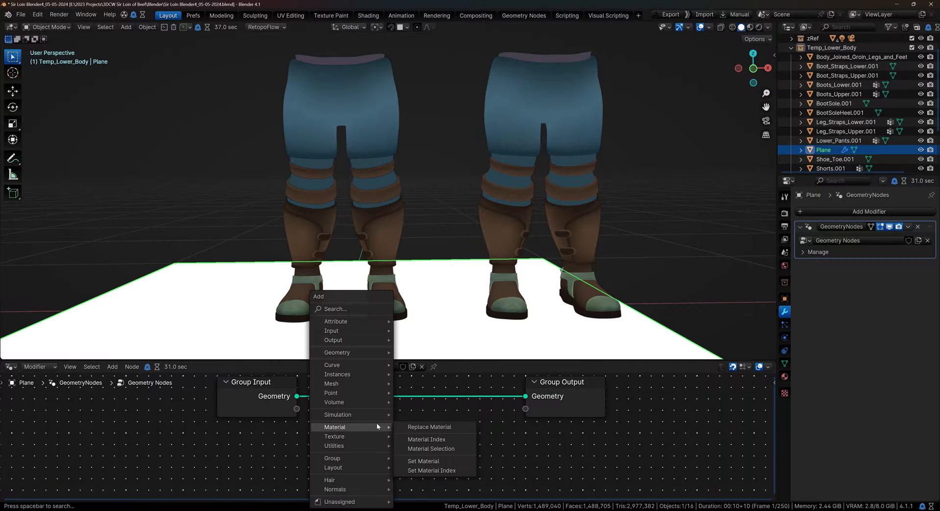
text(coll)
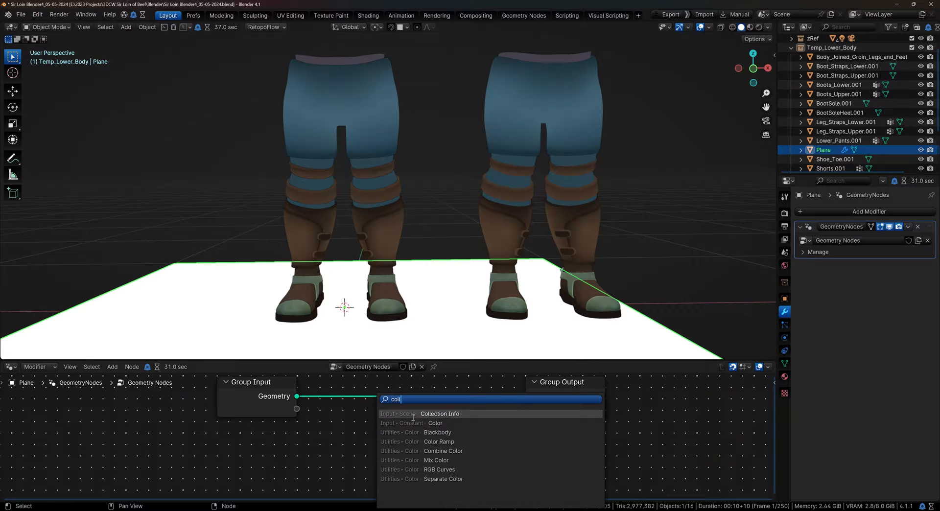
click(440, 414)
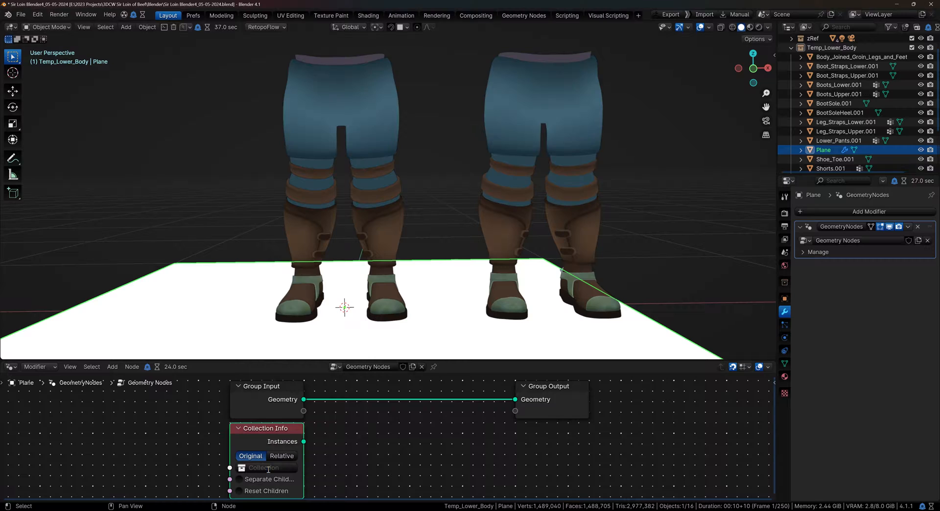
click(267, 468)
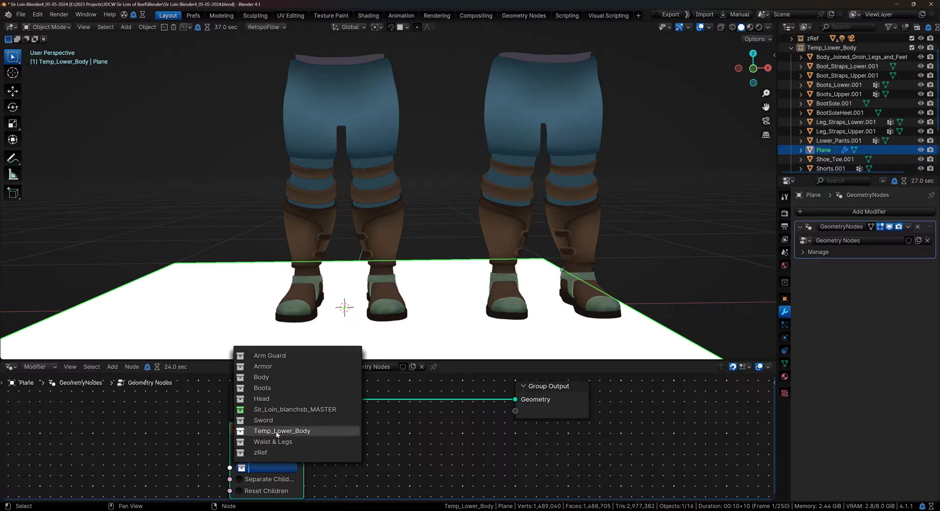
click(283, 431)
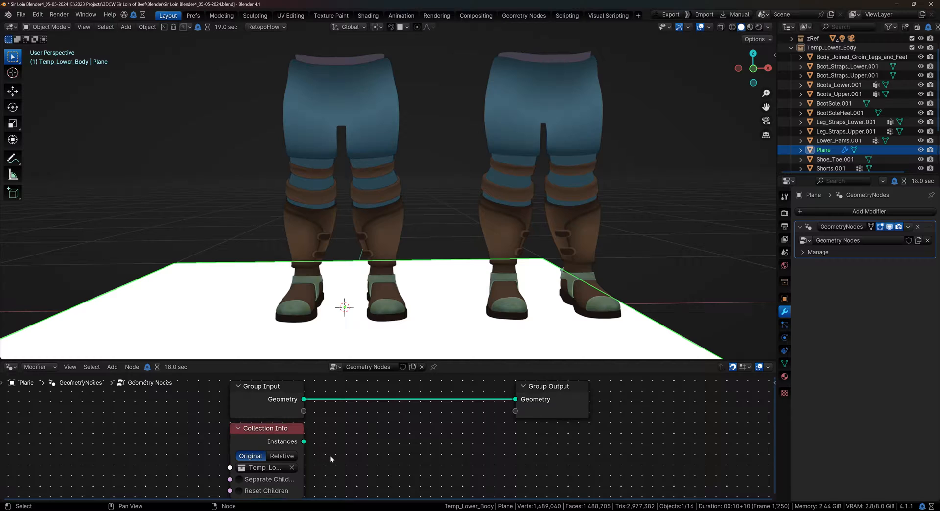
Add a Realize Instances node to output the collection as real geometry.
text(instanc)
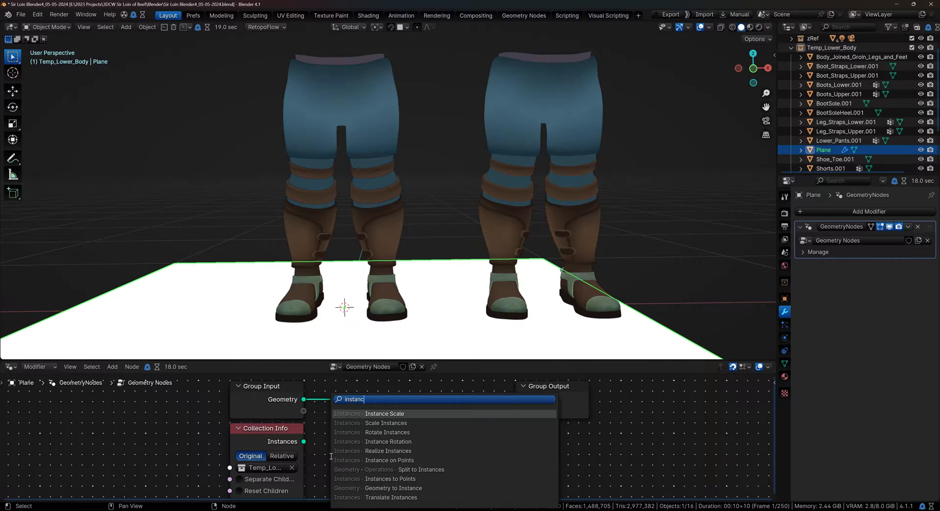
mouse_move(388, 450)
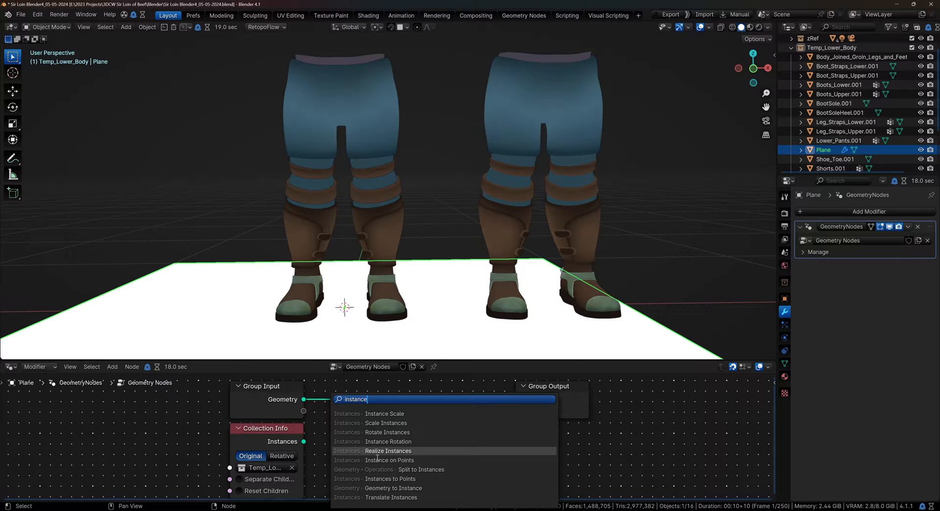
click(388, 450)
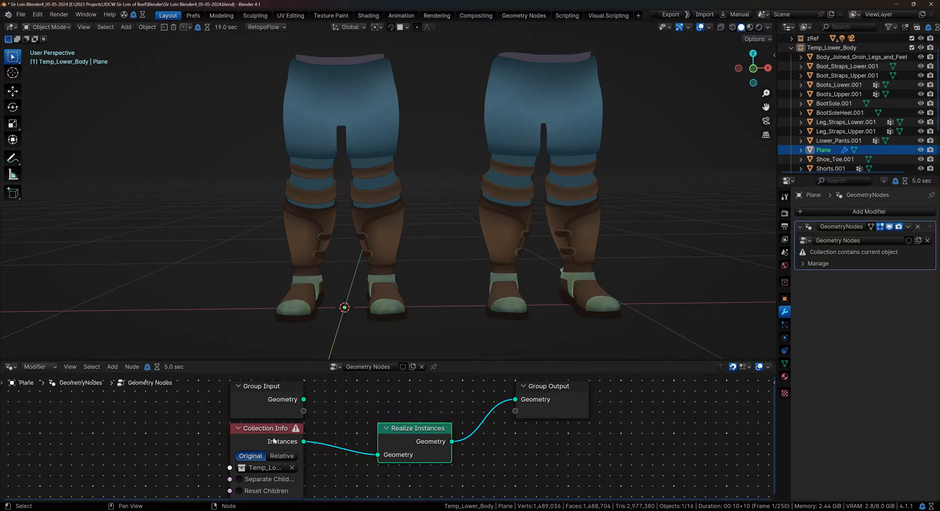
mouse_move(295, 428)
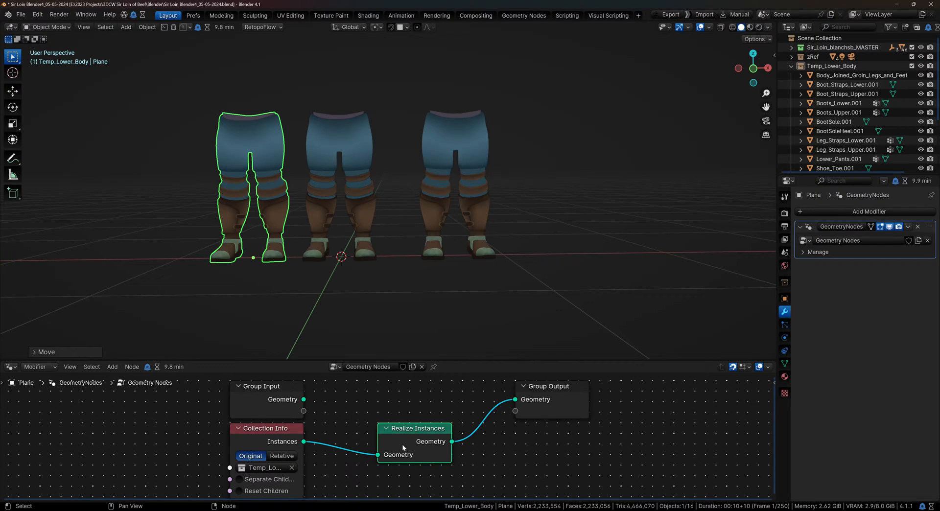
mouse_move(522, 390)
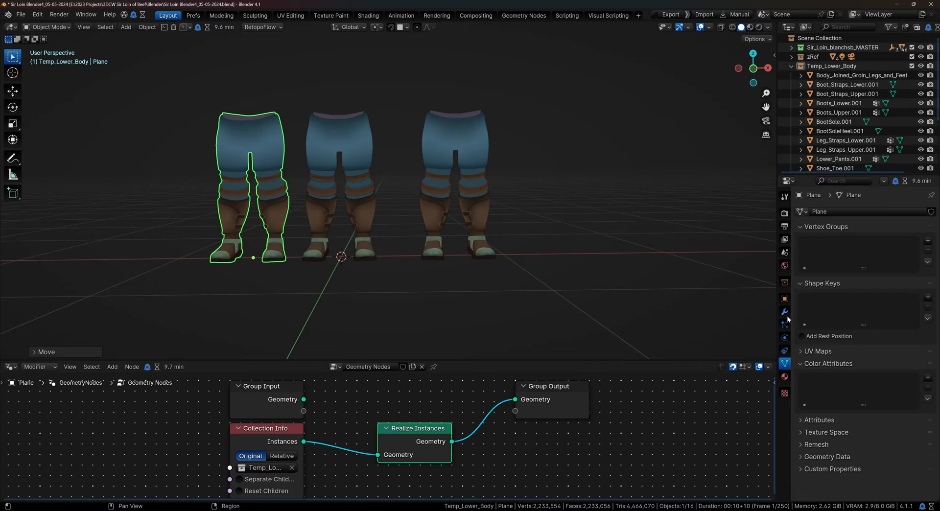
Apply the plane's Geometry Nodes modifier, leaving one mesh with a single Col.
click(784, 311)
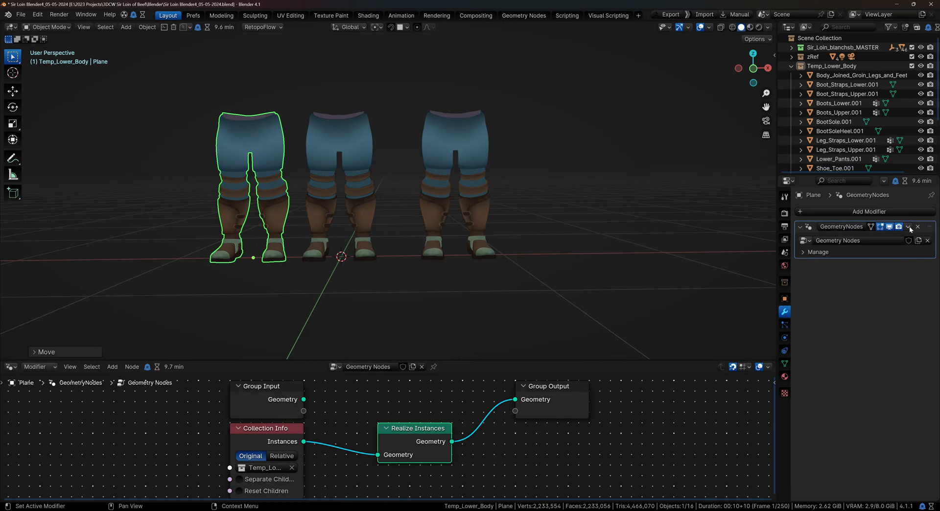
click(909, 227)
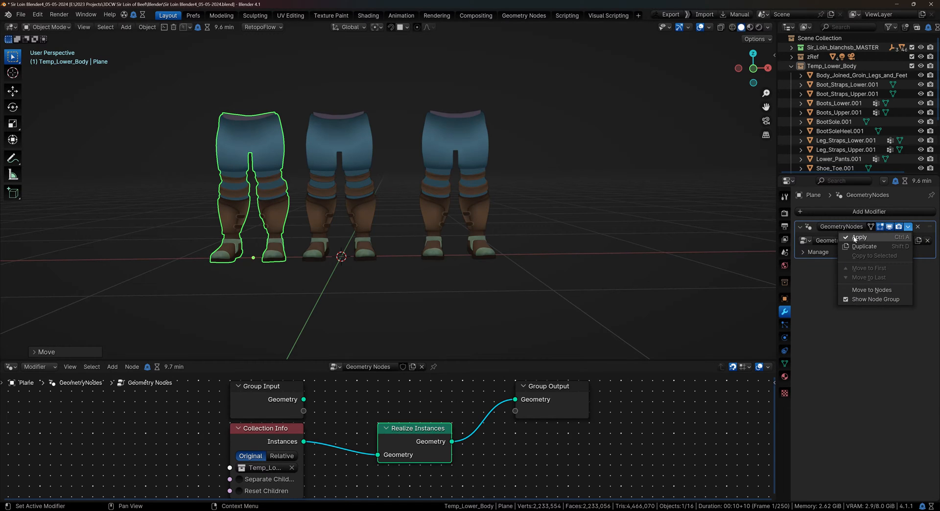
click(859, 237)
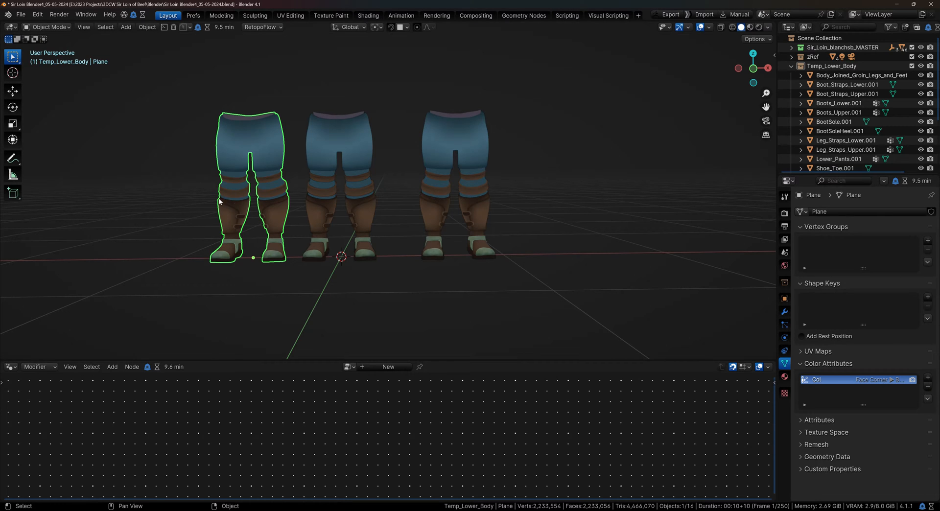
mouse_move(575, 284)
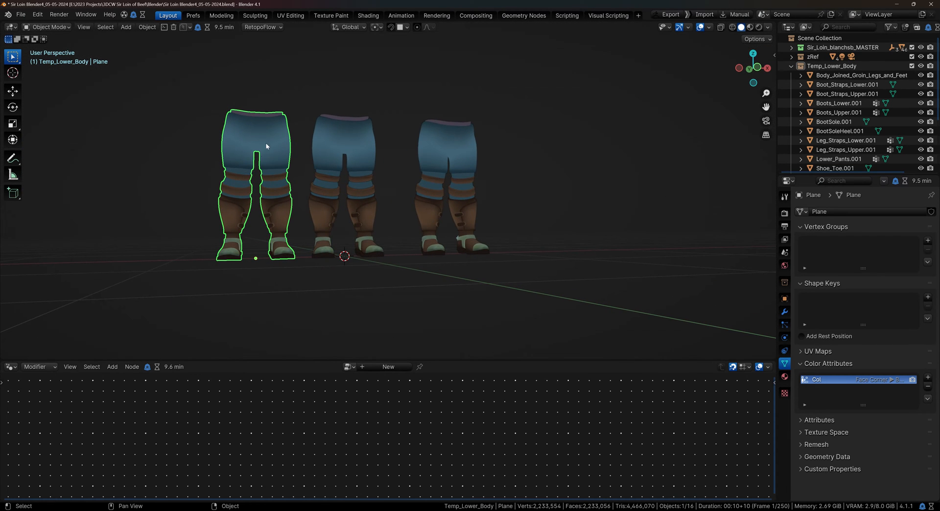
mouse_move(238, 188)
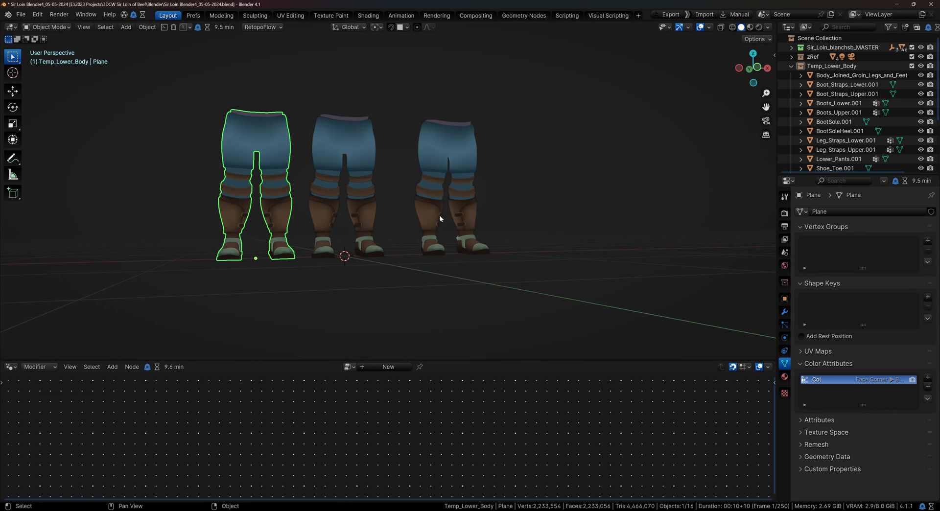
mouse_move(489, 252)
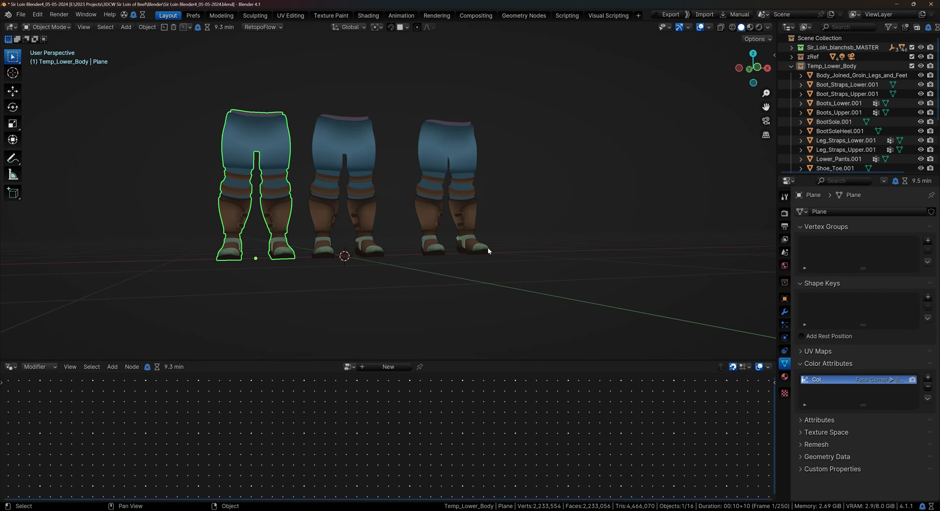
mouse_move(615, 131)
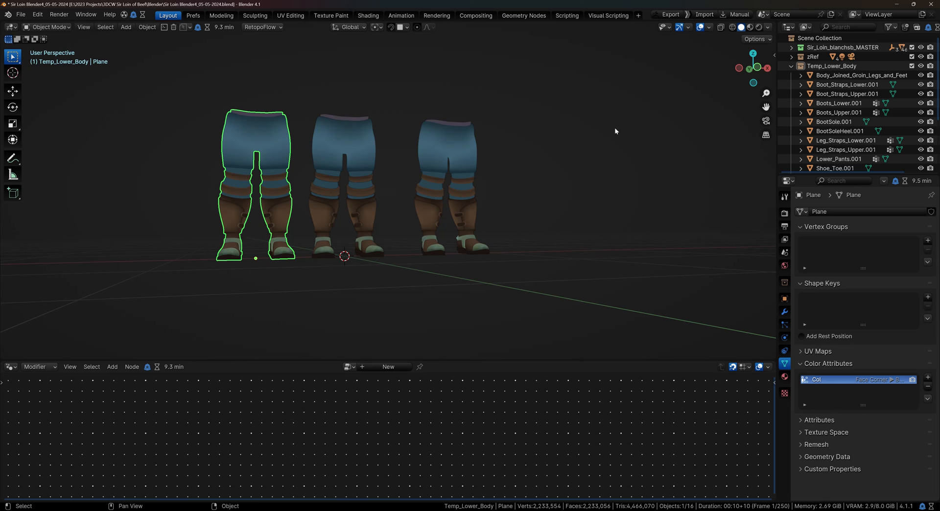